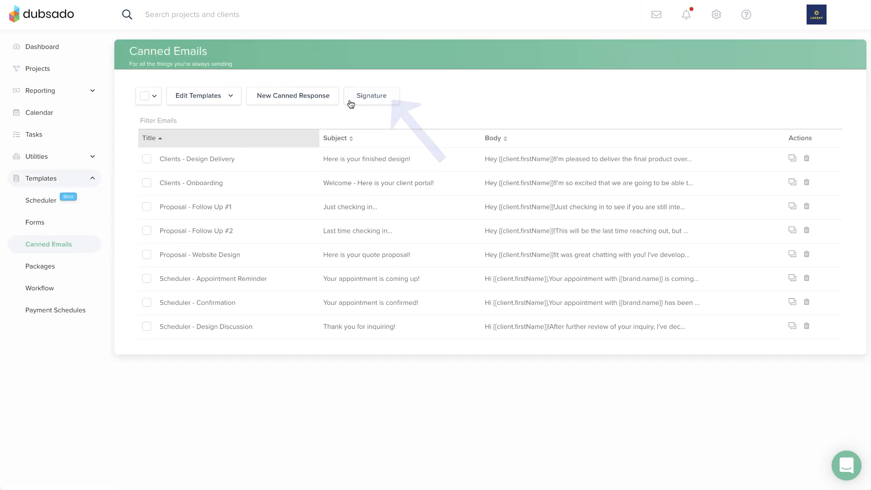
- Add the name 'Cameron McBeth' on a new line under 'Thank you!' in the signature editor
{"action": "left_click", "coordinate": [372, 97]}
{"action": "type", "text": "Thank you!"}
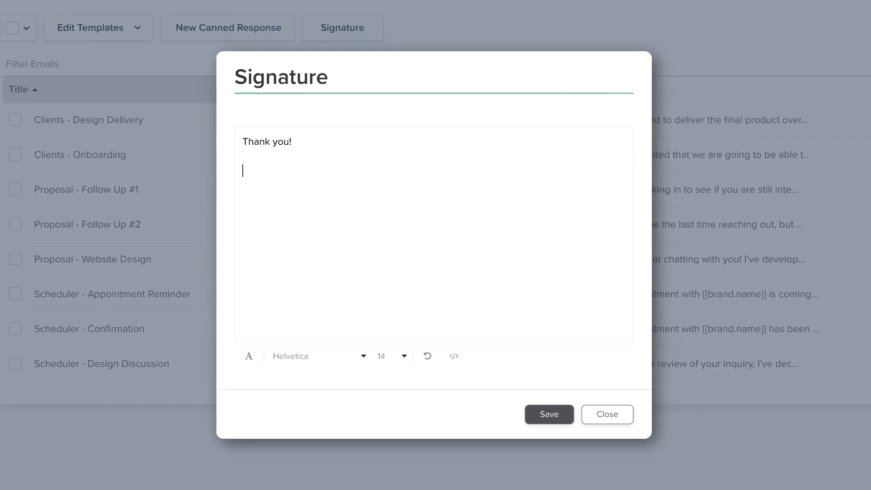
{"action": "type", "text": "Cameron McBeth"}
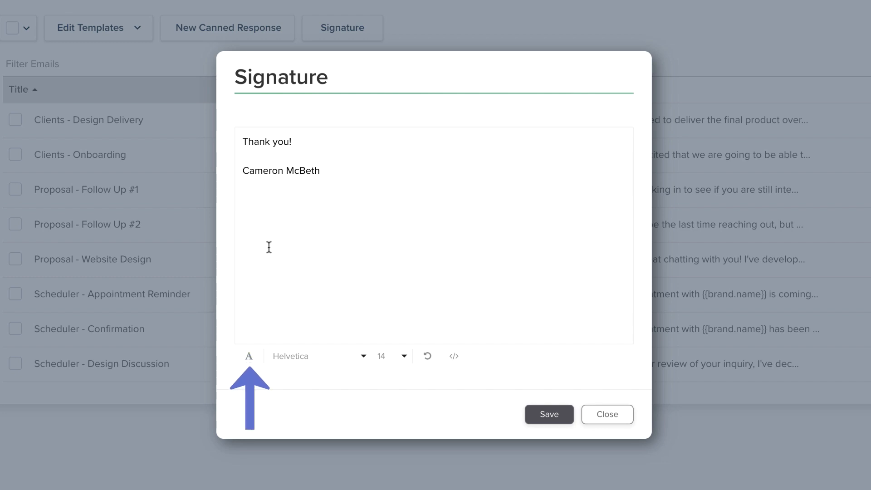
- Expand the rich-text formatting toolbar beneath the signature editor
{"action": "left_click", "coordinate": [248, 355]}
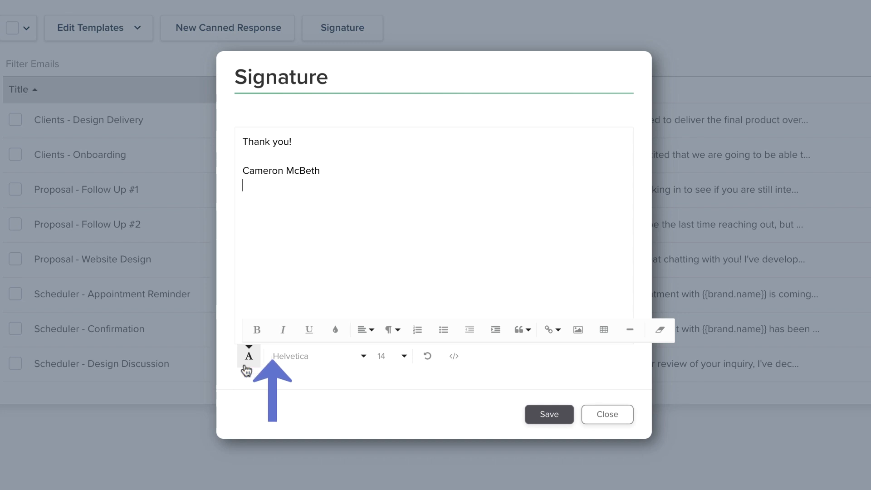
{"action": "mouse_move", "coordinate": [334, 329]}
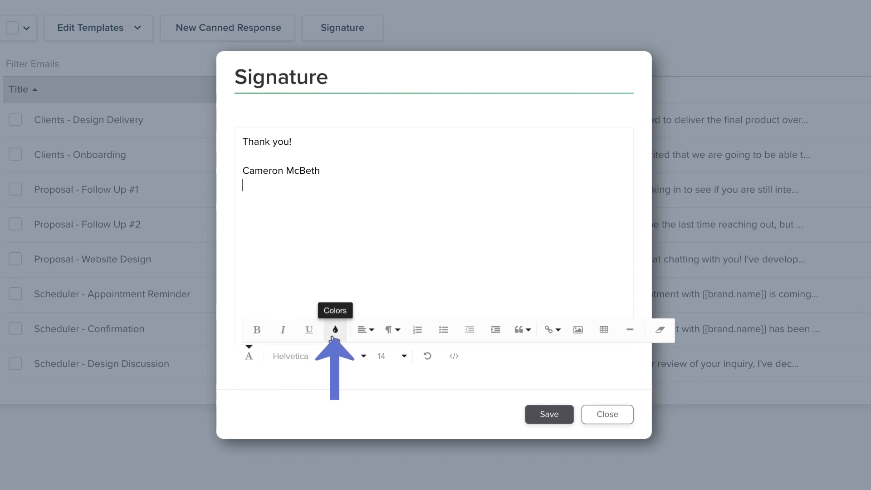
{"action": "mouse_move", "coordinate": [282, 330]}
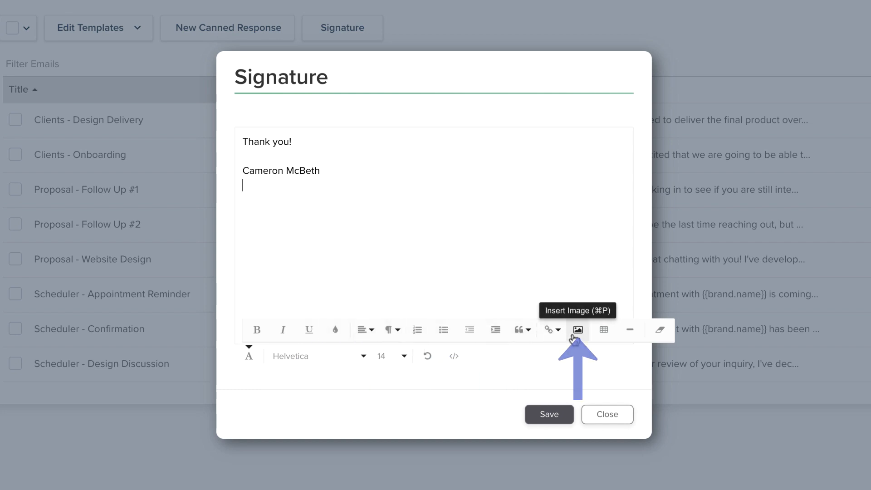
- Insert the headshot image file into the signature beneath the name line
{"action": "left_click", "coordinate": [577, 331]}
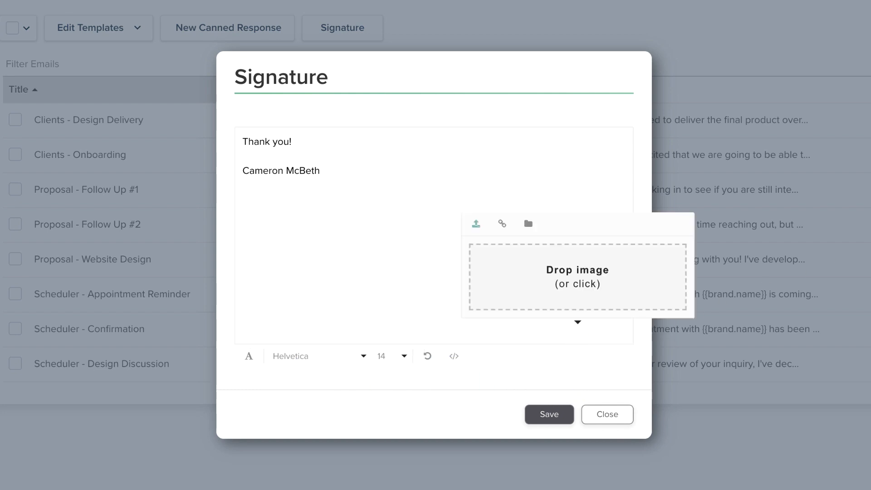
{"action": "left_click", "coordinate": [577, 277]}
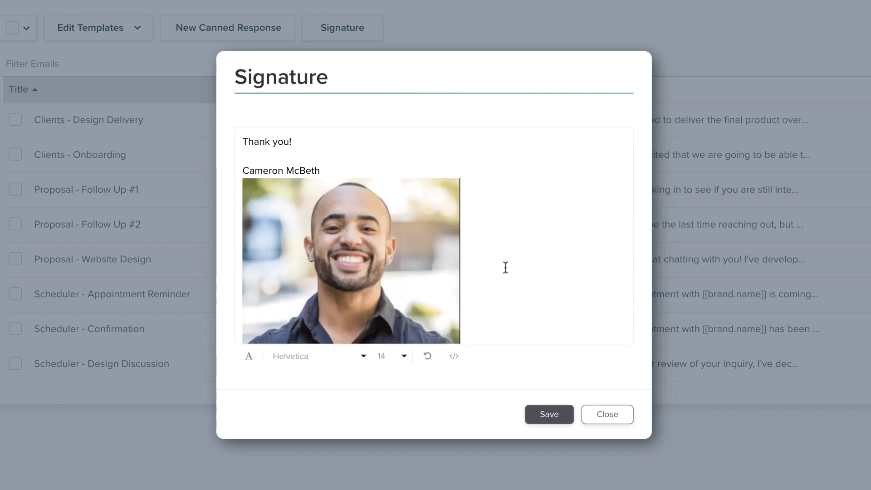
{"action": "mouse_move", "coordinate": [442, 256]}
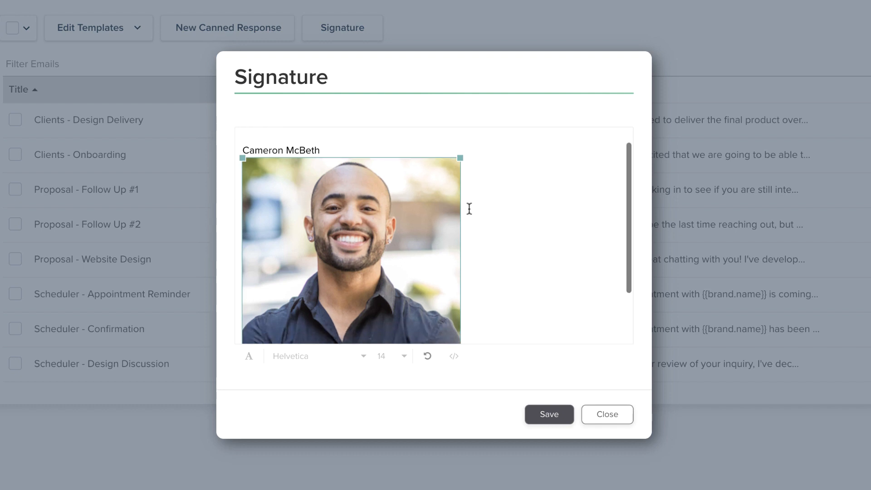
{"action": "left_click", "coordinate": [350, 244]}
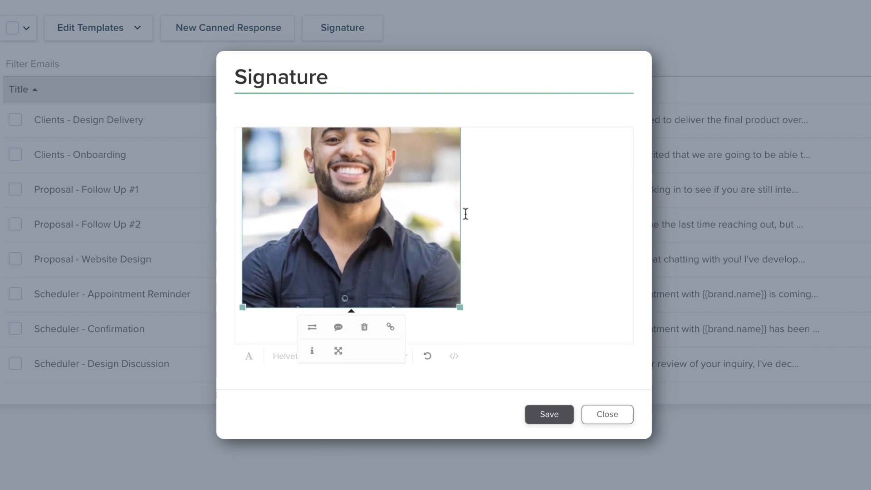
{"action": "mouse_move", "coordinate": [390, 327]}
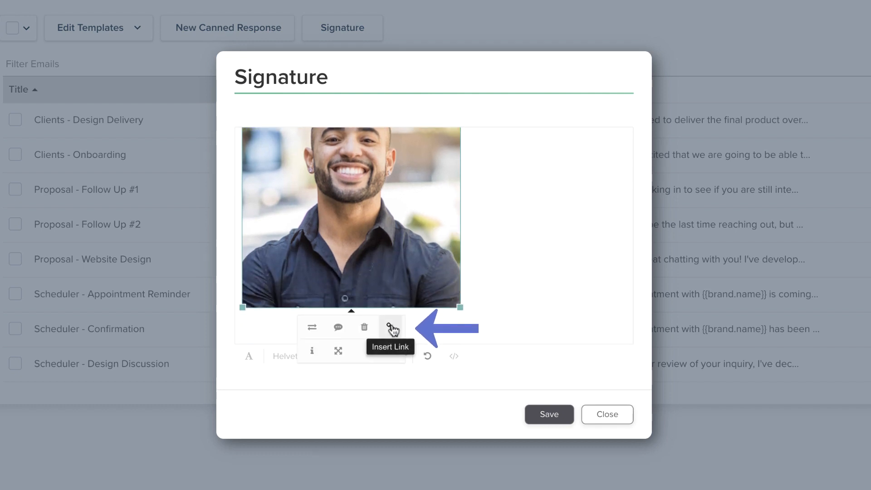
{"action": "left_click", "coordinate": [393, 327]}
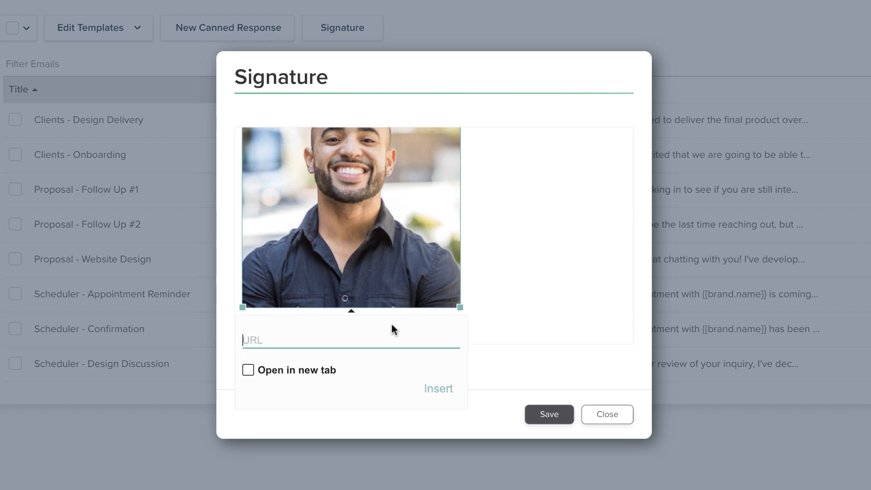
{"action": "mouse_move", "coordinate": [499, 302]}
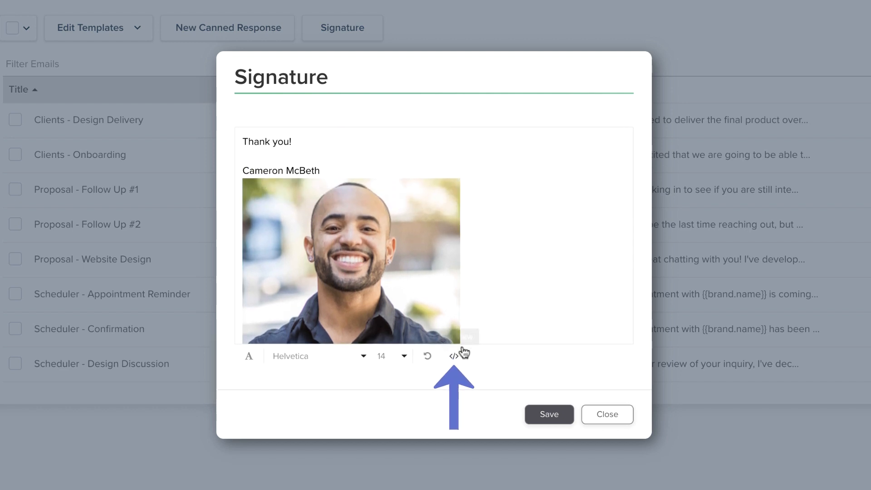
{"action": "left_click", "coordinate": [452, 356]}
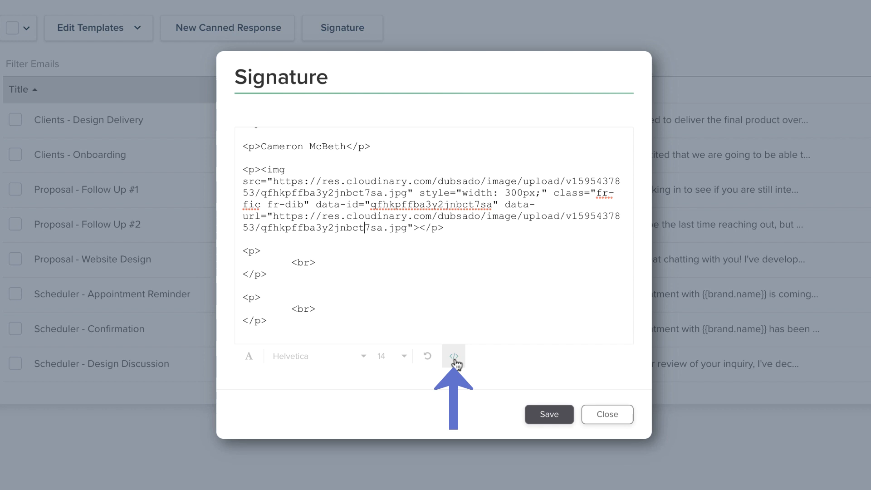
{"action": "left_click", "coordinate": [454, 356]}
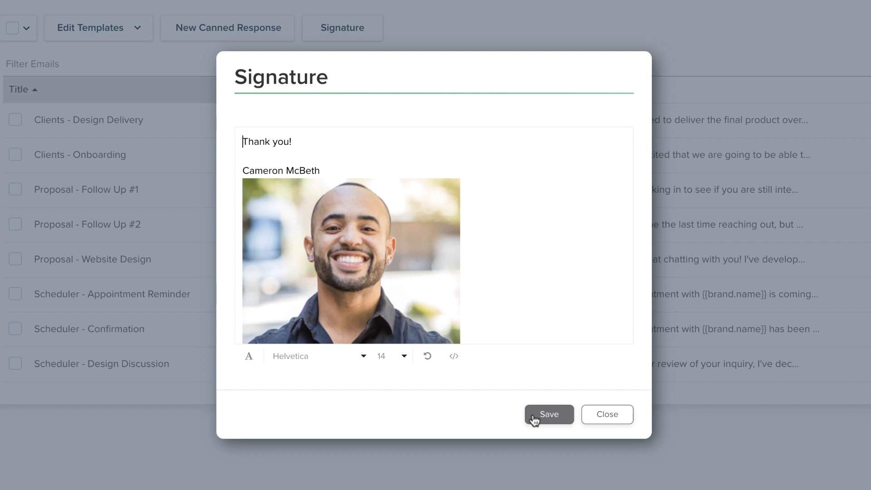
- Save the finished signature and go to the Arcane Electronics project's emails
{"action": "left_click", "coordinate": [550, 413]}
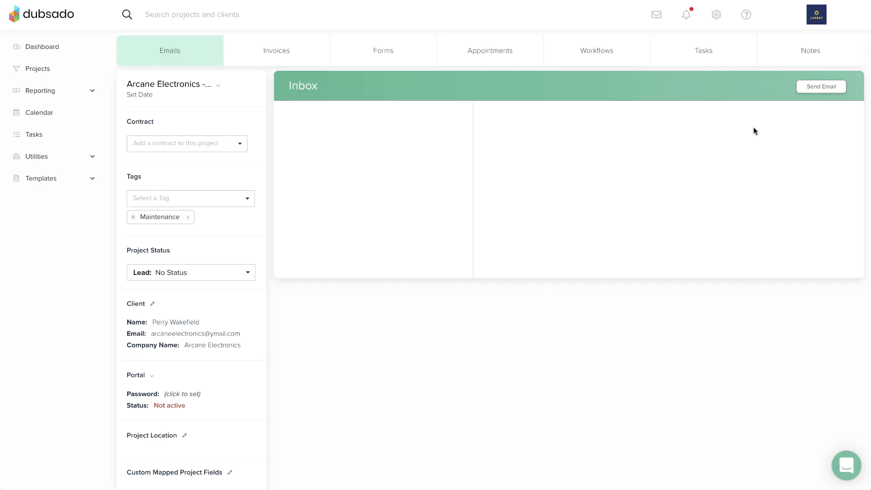
{"action": "left_click", "coordinate": [821, 87]}
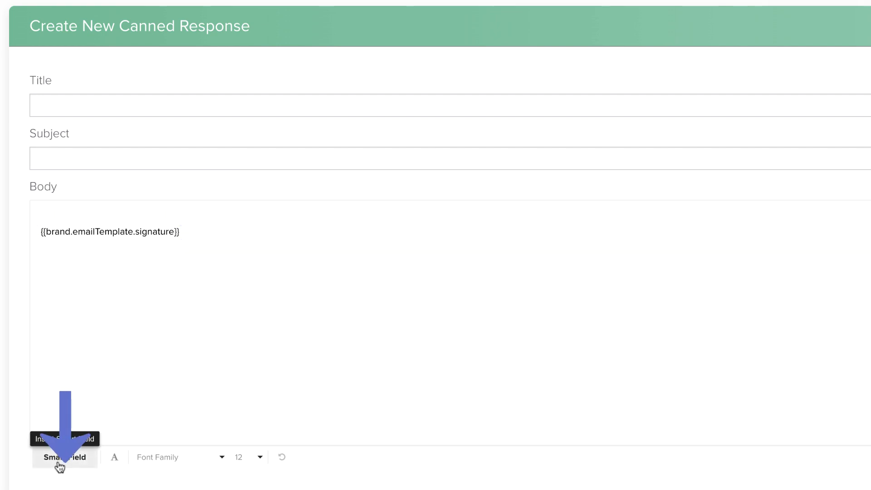
- List the Business smart fields, including Email Signature, for the canned response body
{"action": "left_click", "coordinate": [66, 457]}
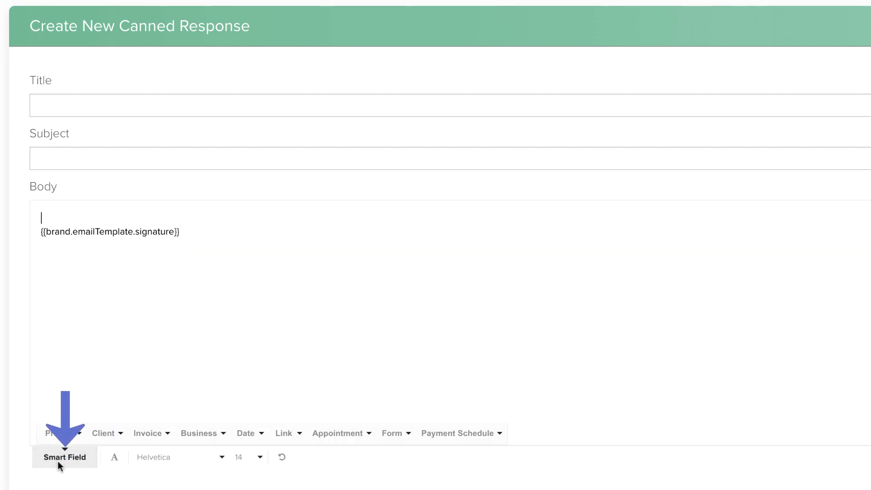
{"action": "left_click", "coordinate": [199, 433]}
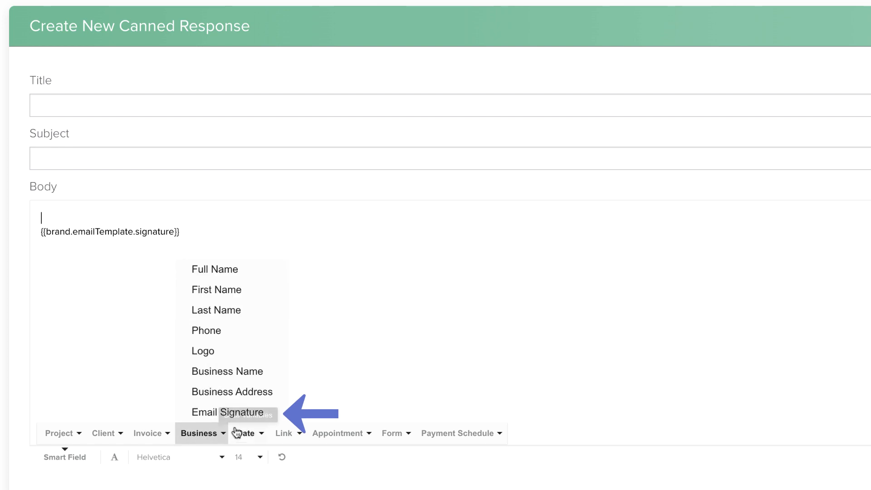